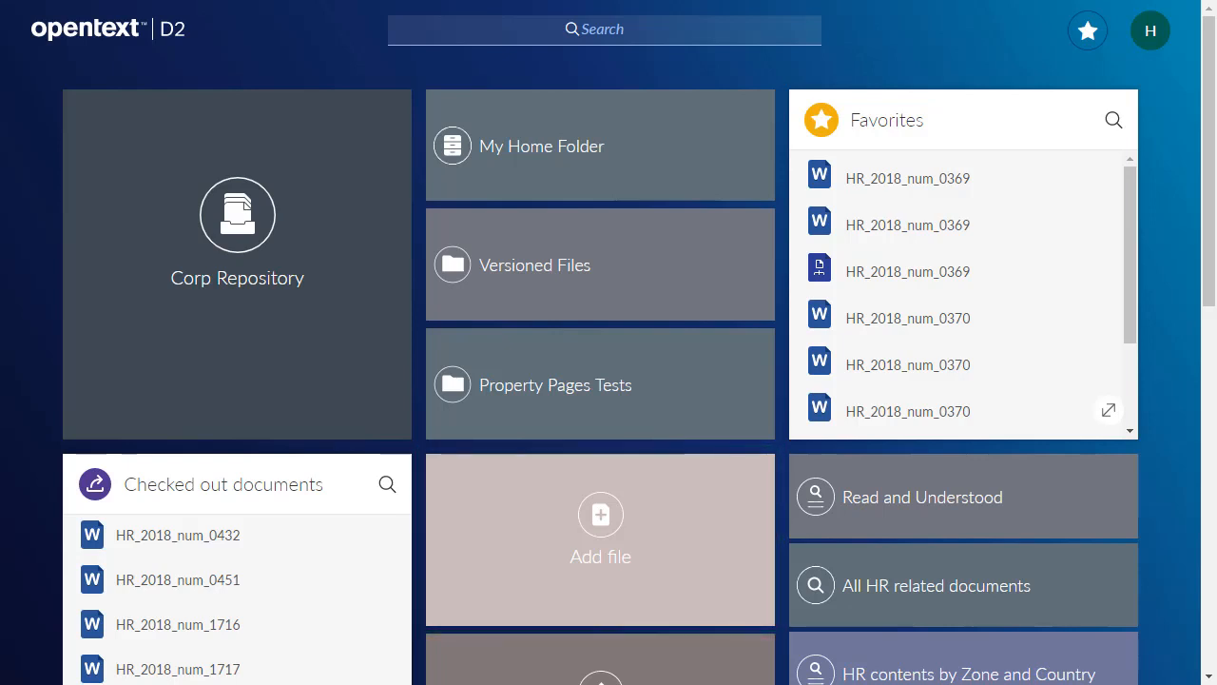
mouse_move(1175, 639)
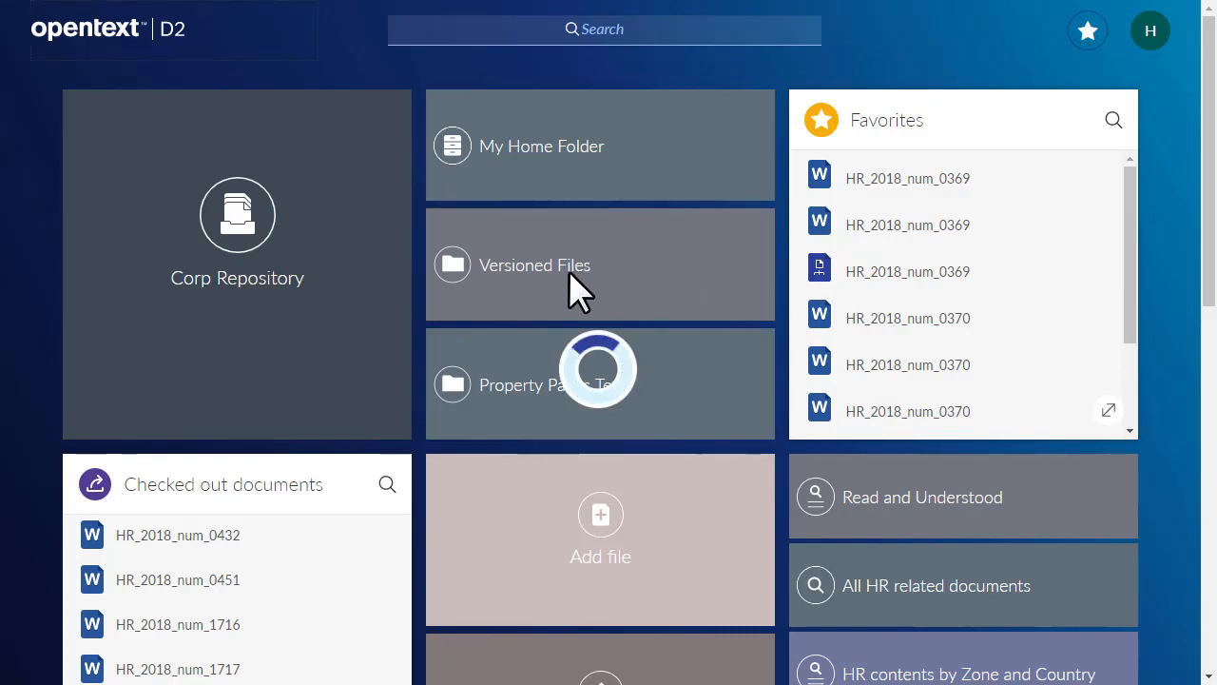
From Versioned Files, add a new file as Quick Create with property page, General Document, and continue
left_click(534, 267)
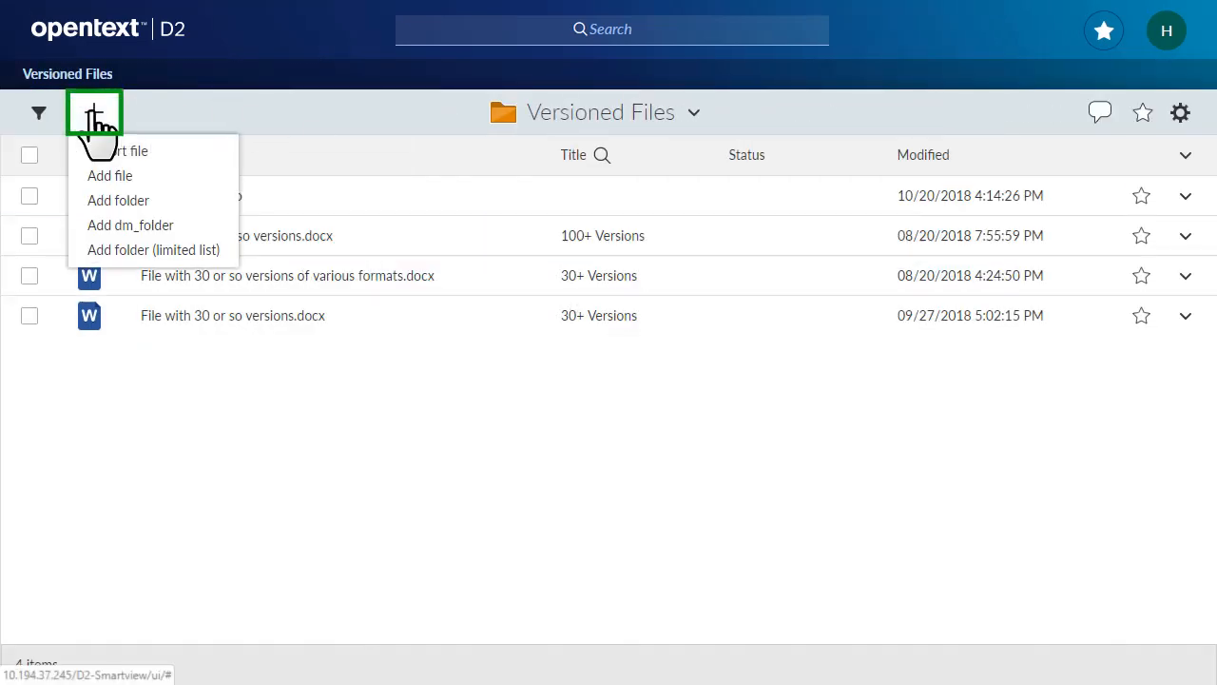
mouse_move(92, 38)
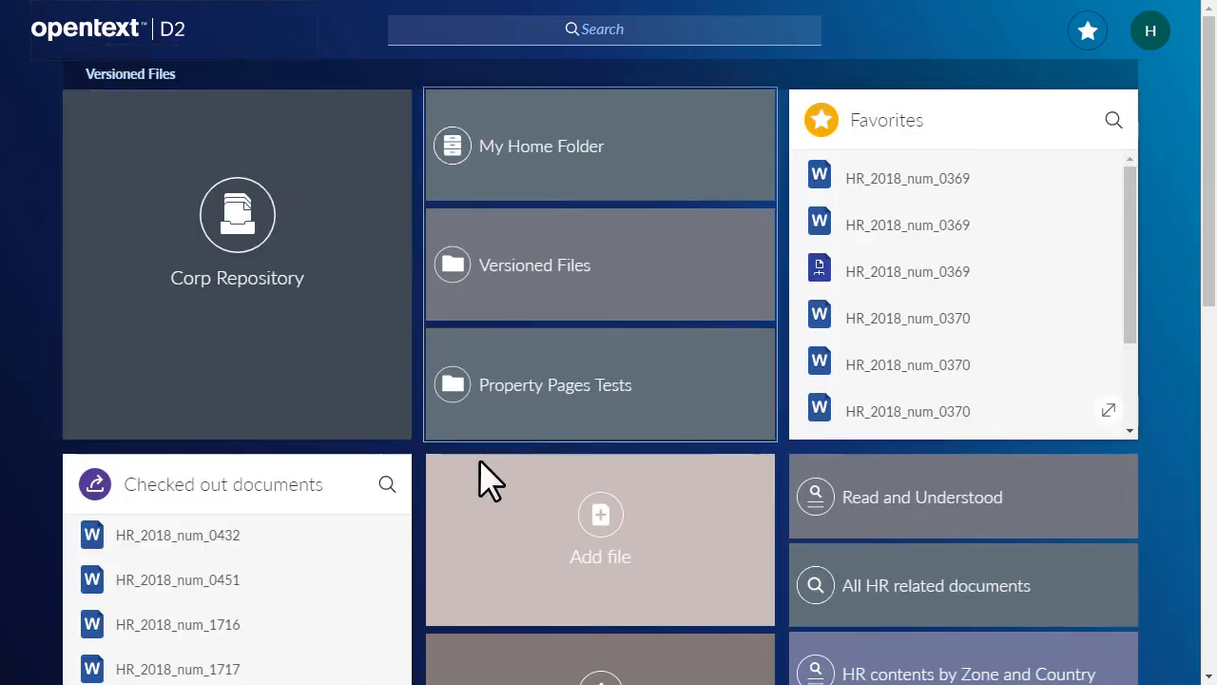
left_click(601, 529)
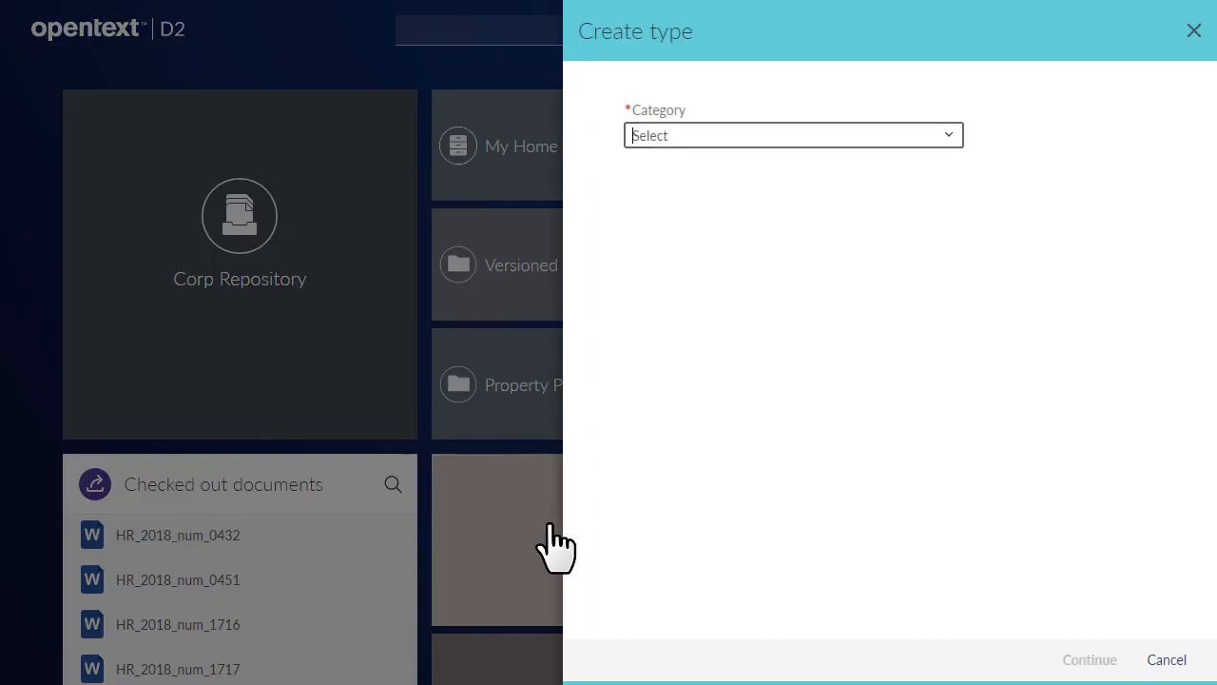
mouse_move(958, 135)
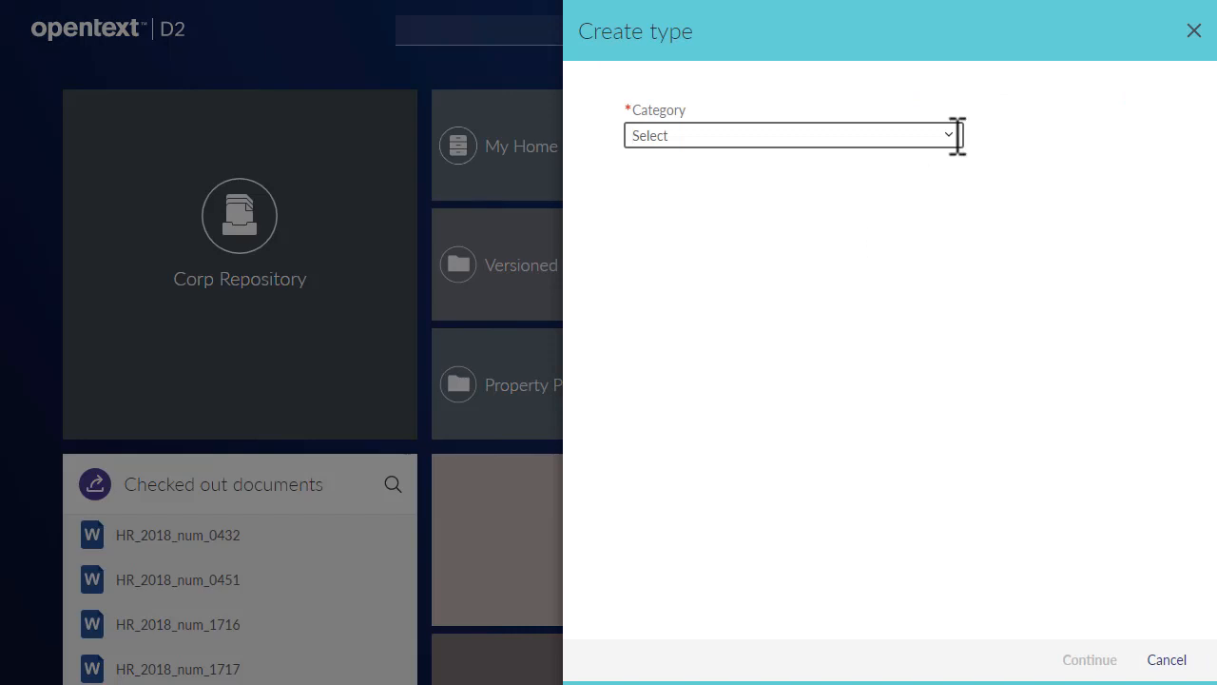
left_click(791, 135)
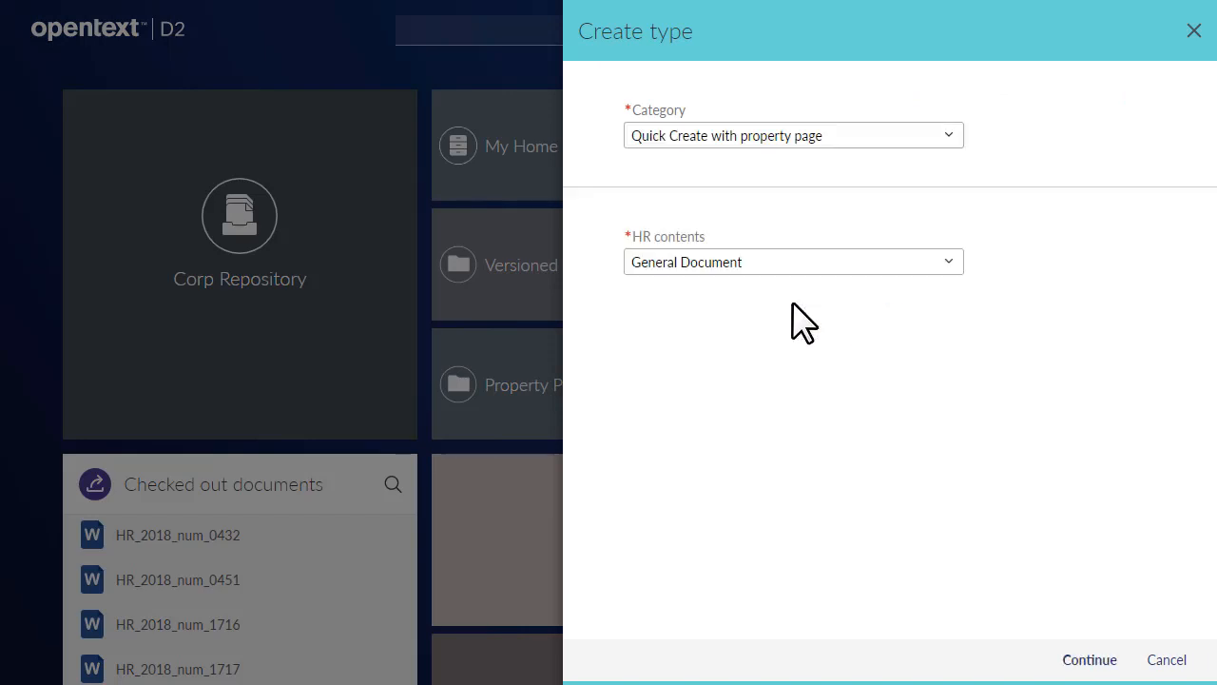
mouse_move(1087, 658)
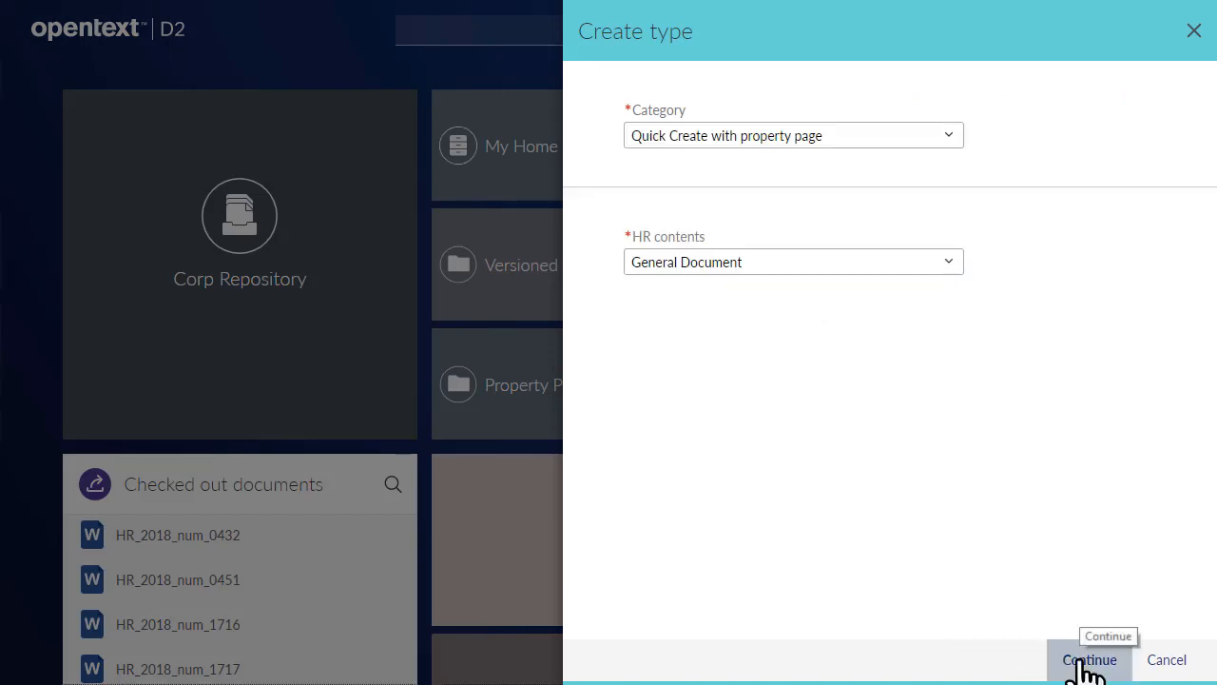
left_click(1090, 657)
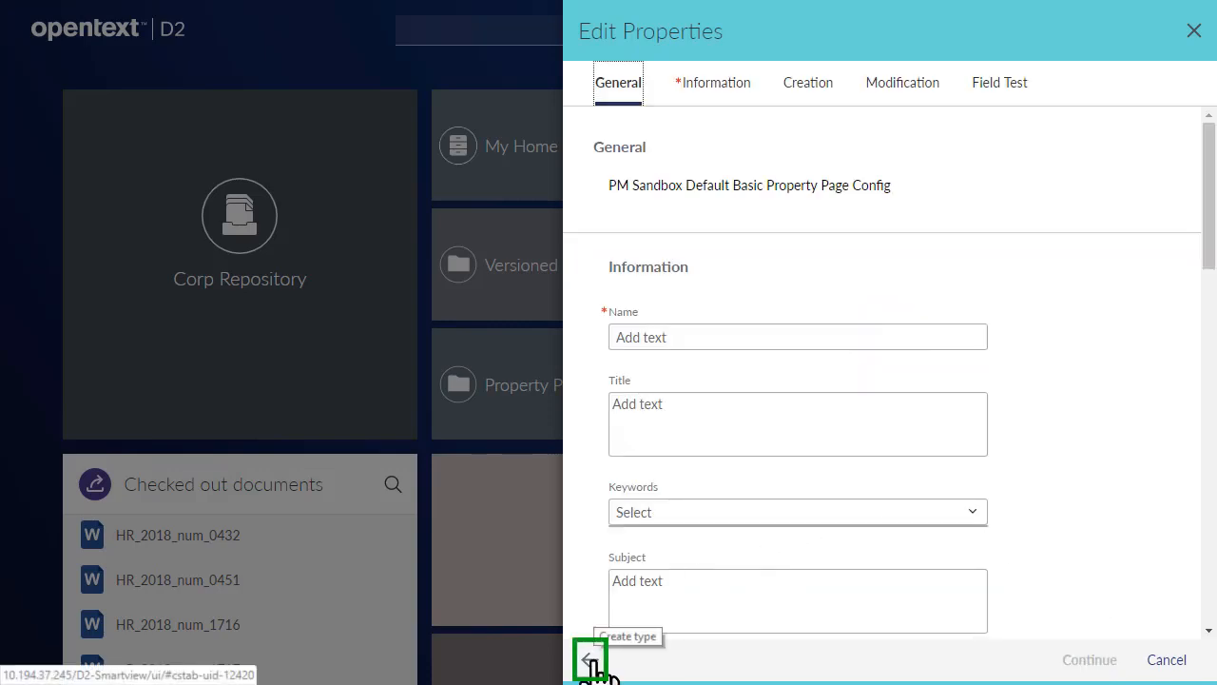
mouse_move(1114, 525)
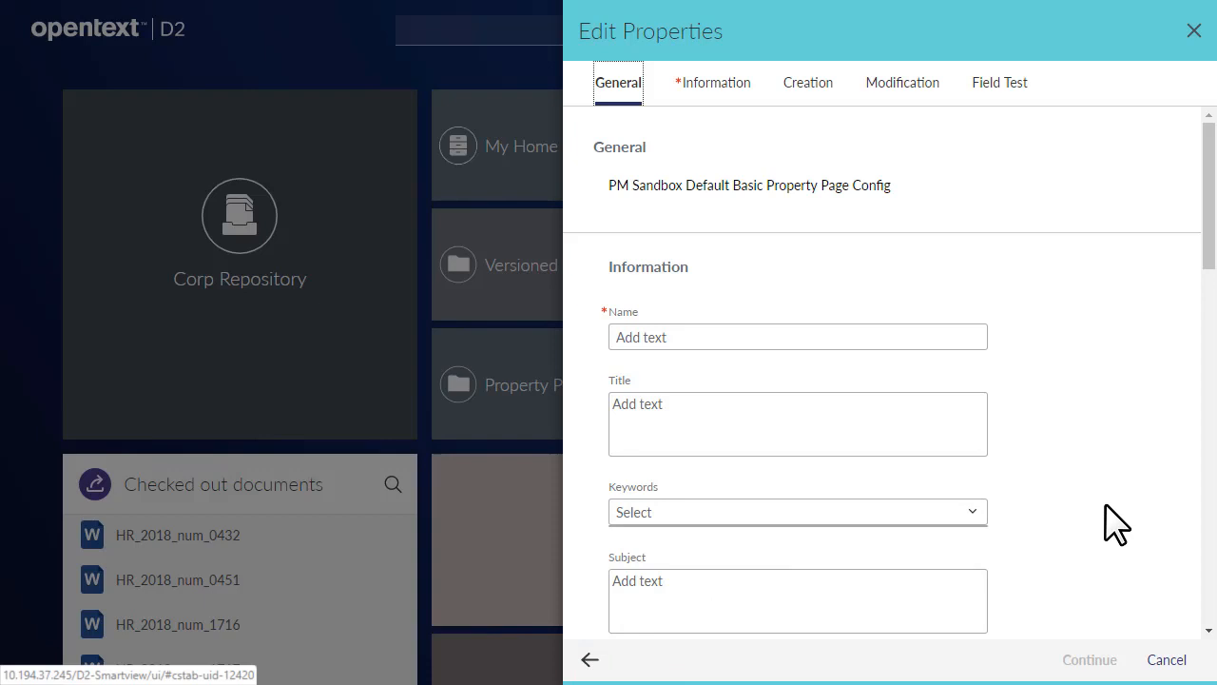
Name the document 'HR Document - Volunteer Hours' and continue to template selection
type("HR D")
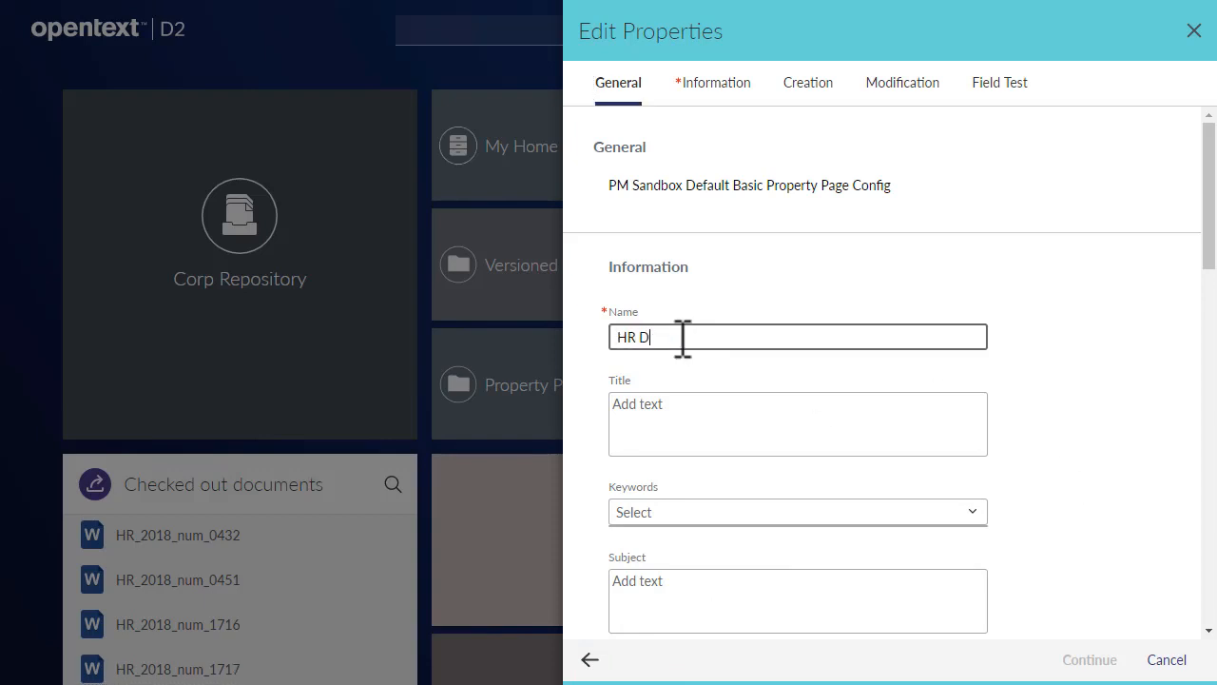
type("ocument - Volunt")
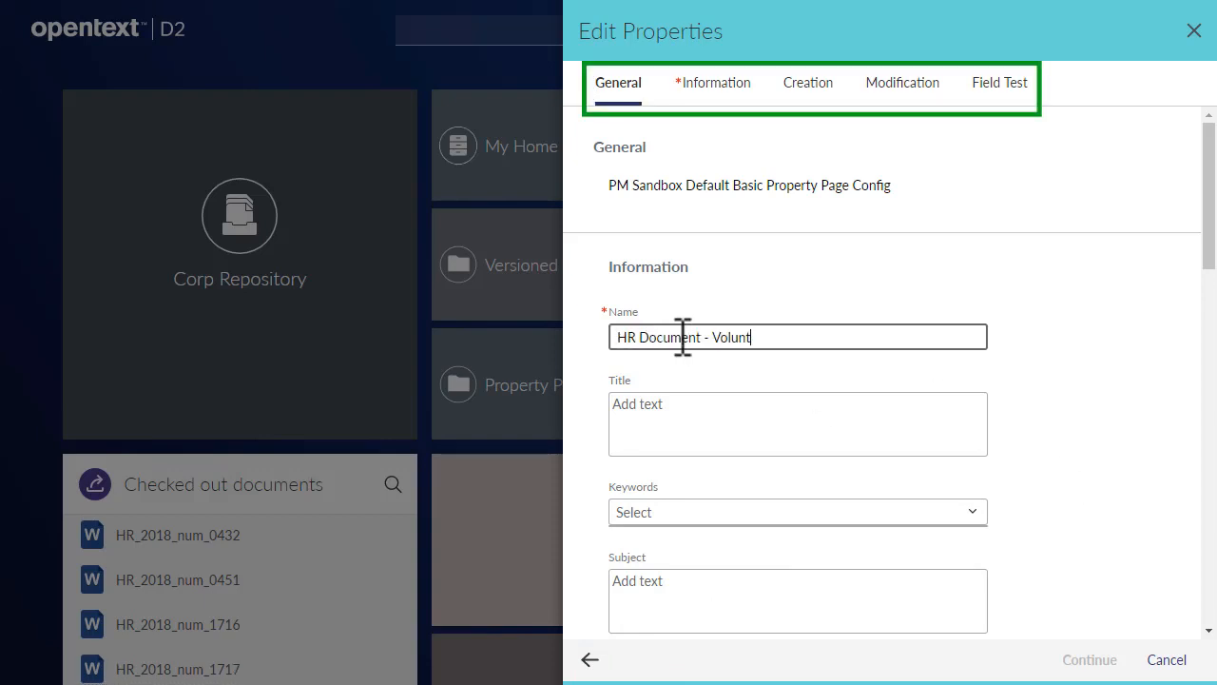
type("eer Hours")
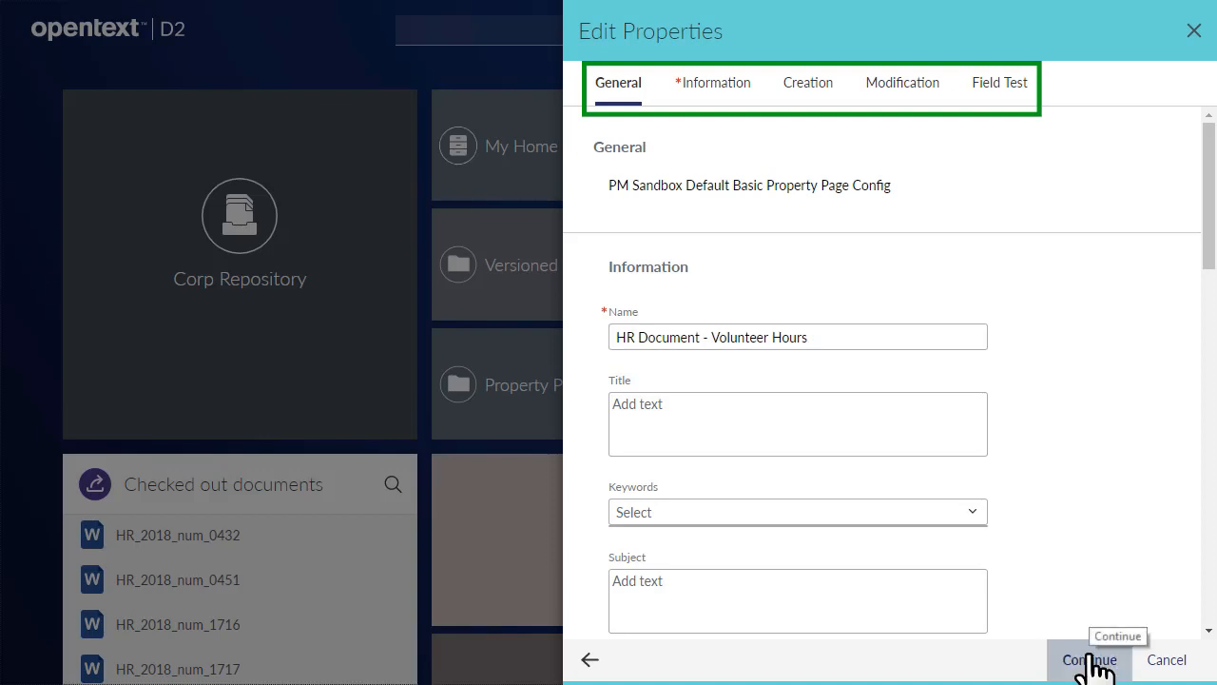
left_click(1087, 658)
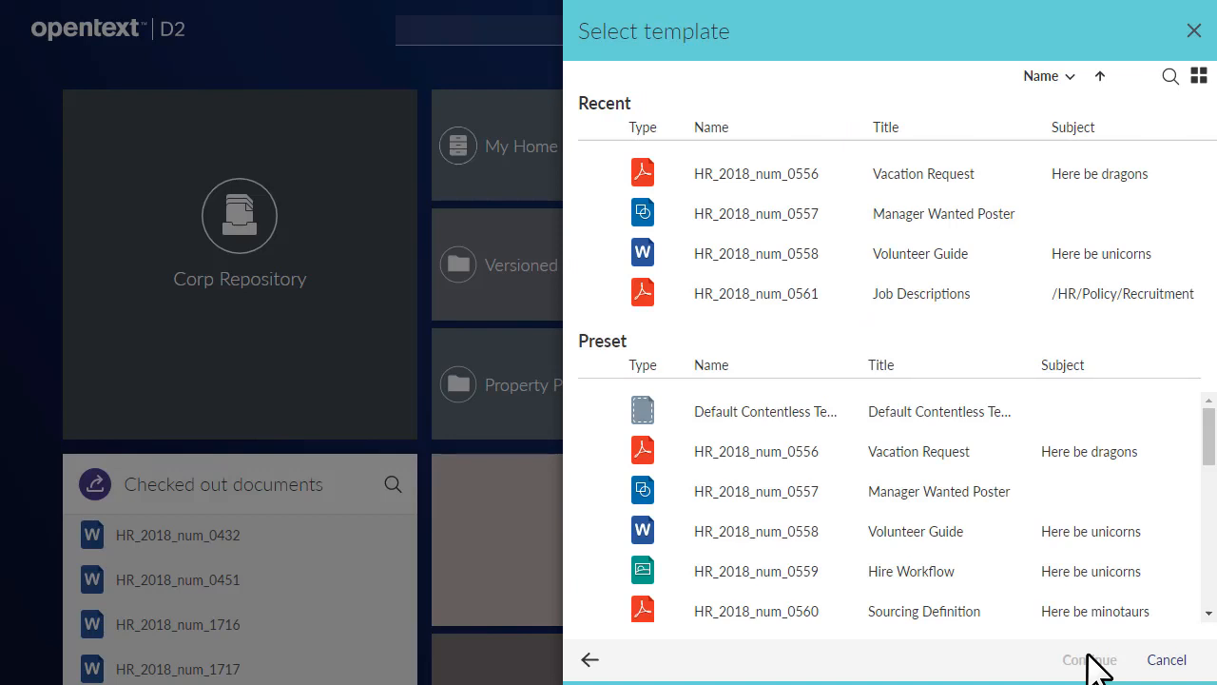
Choose the HR_2018_num_0558 Volunteer Guide Word template in tile view and create the document
left_click(903, 531)
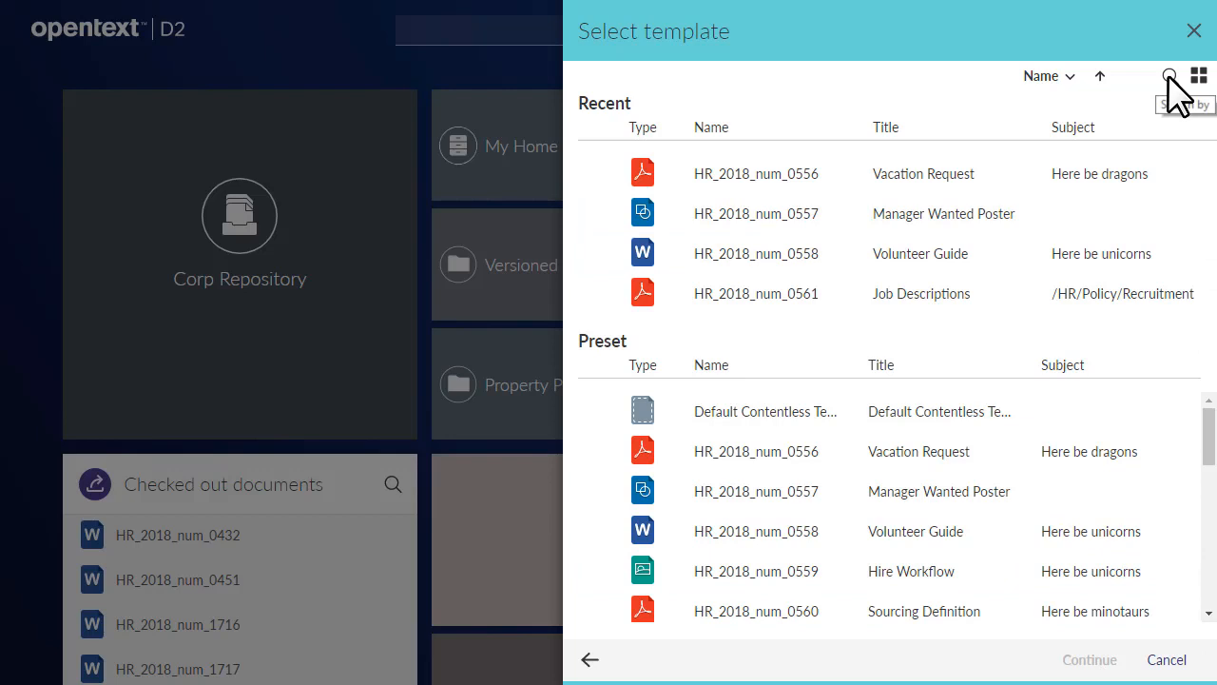
mouse_move(1205, 129)
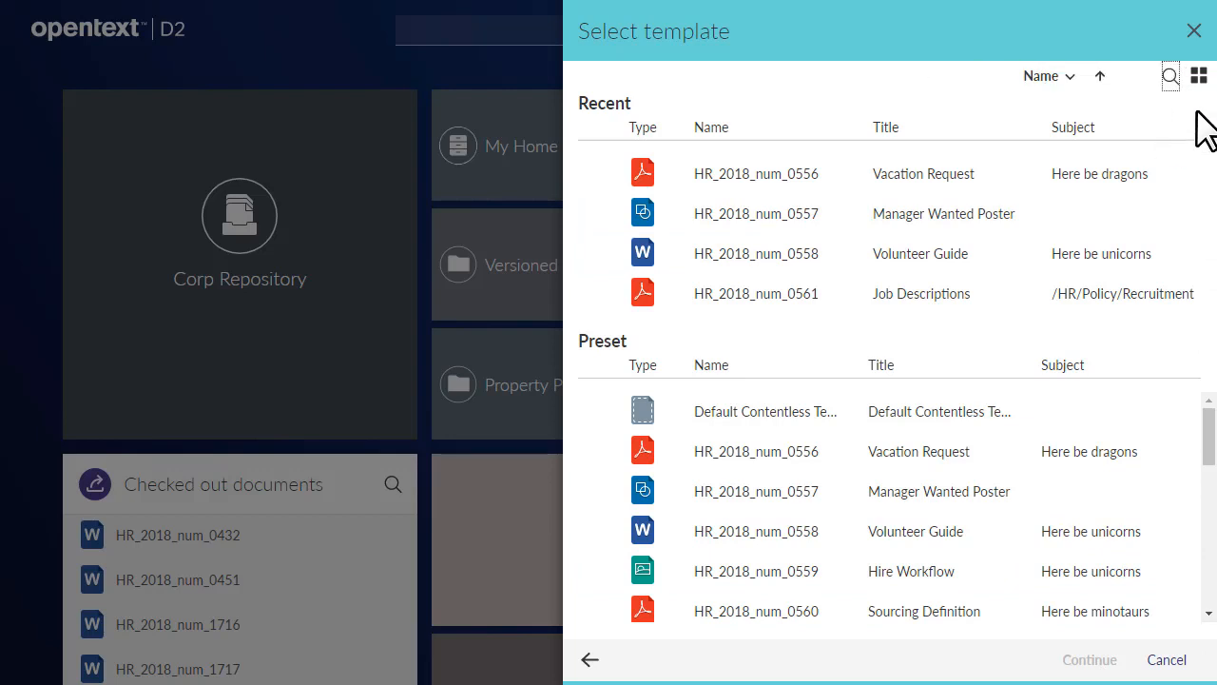
left_click(1198, 76)
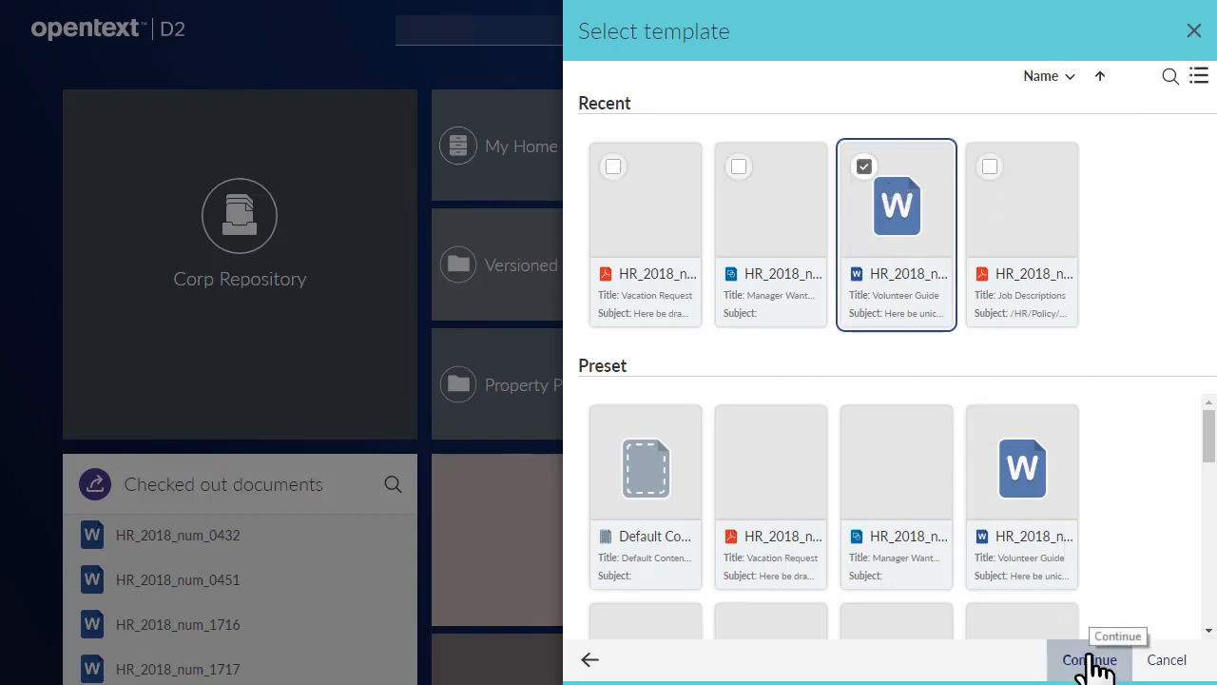
left_click(1088, 658)
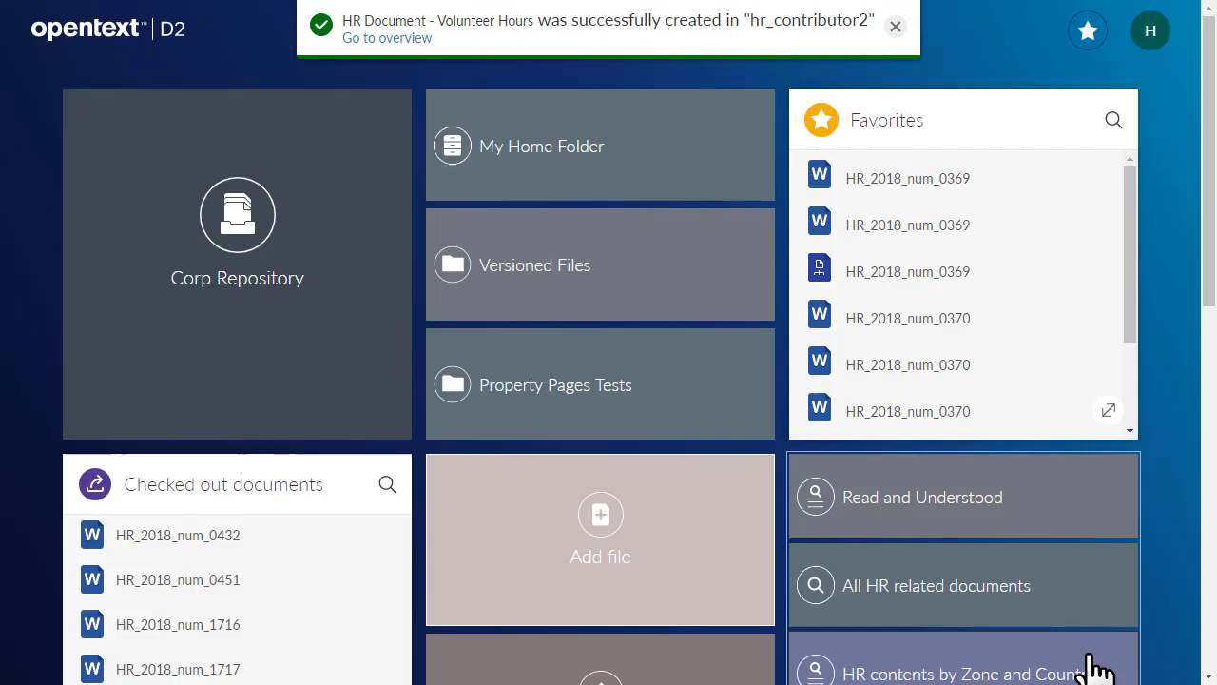
mouse_move(570, 92)
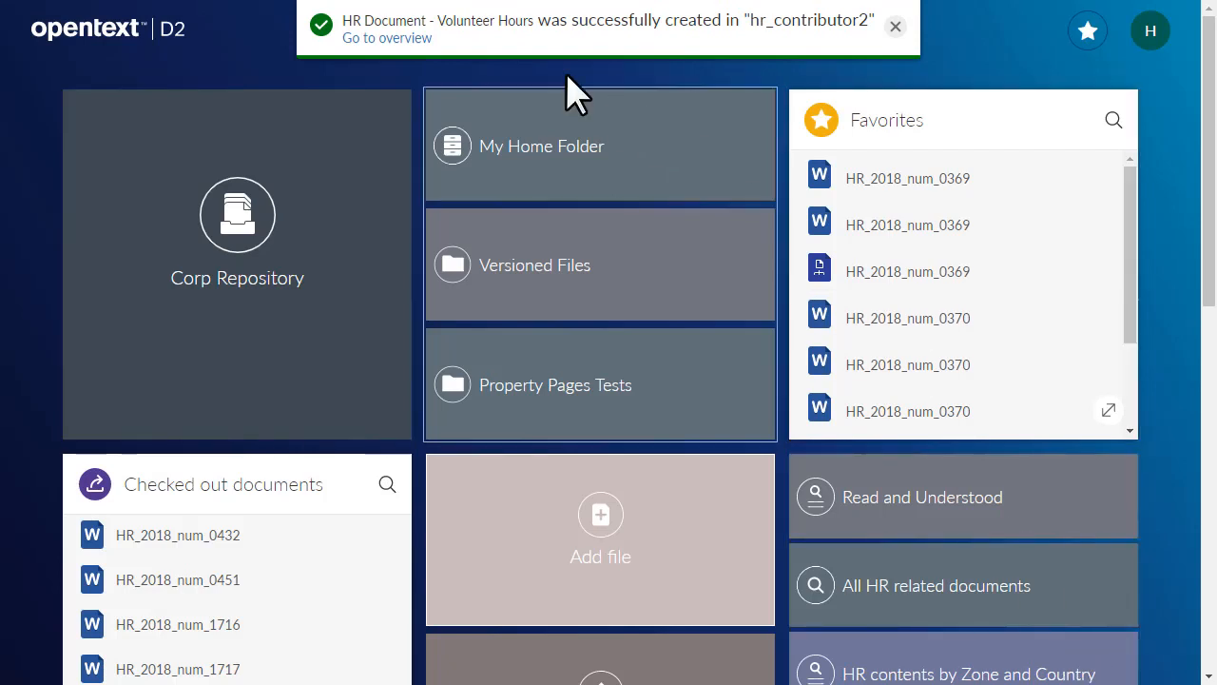
mouse_move(388, 38)
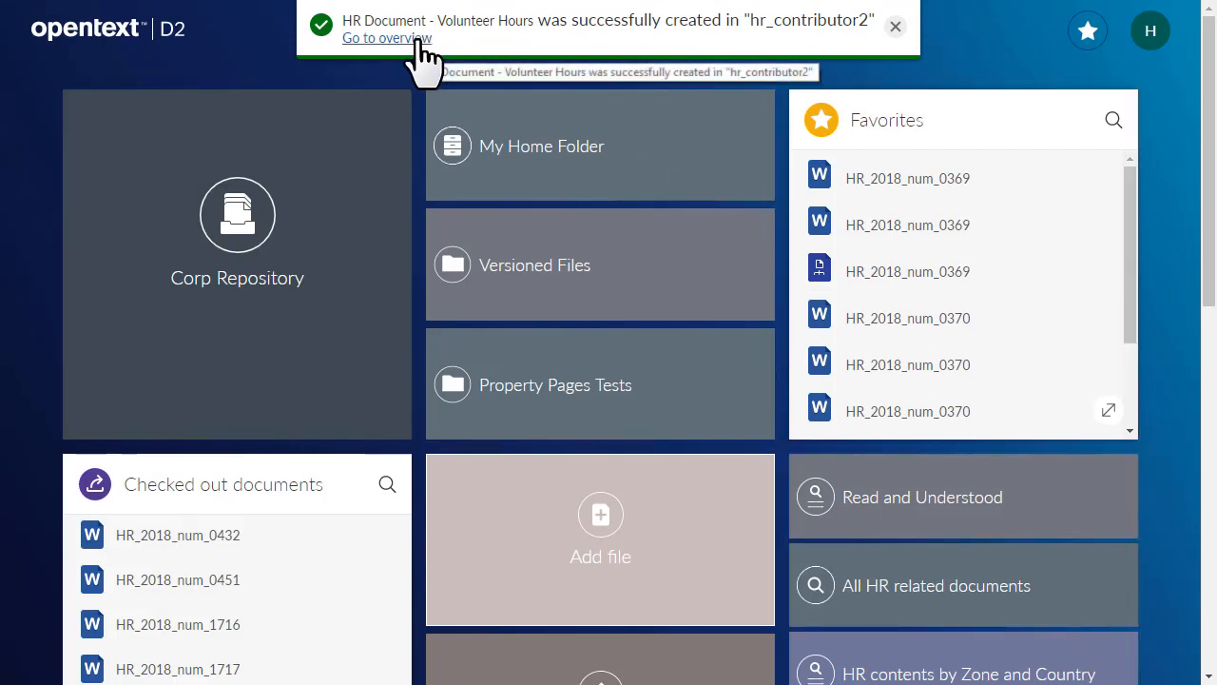